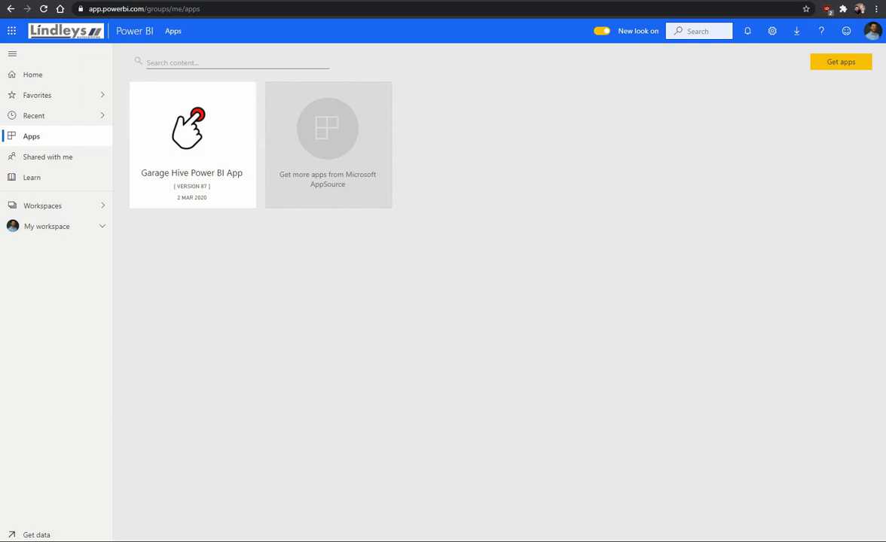
pyautogui.moveTo(537, 113)
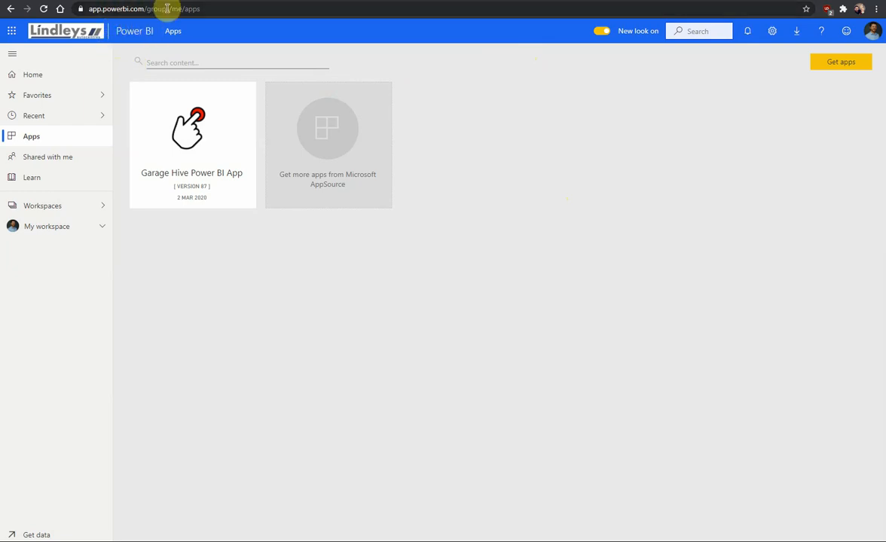
pyautogui.moveTo(172, 15)
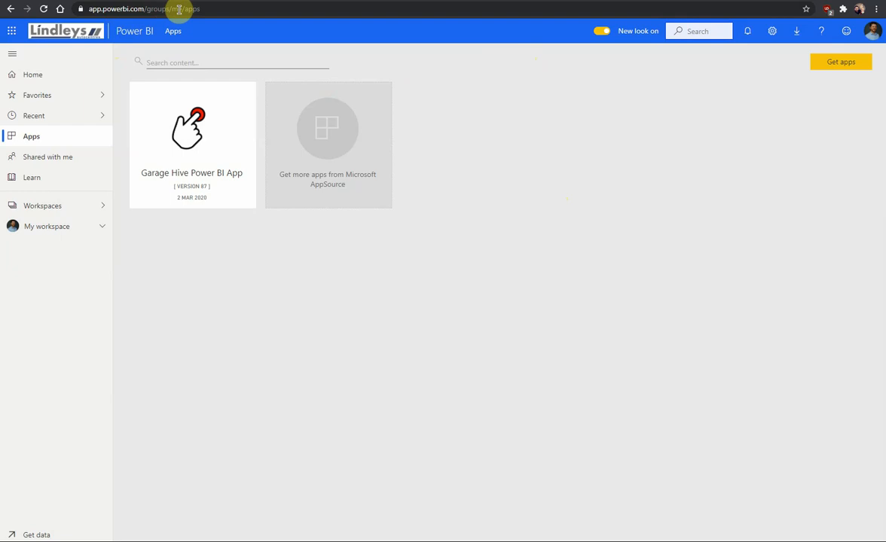
pyautogui.moveTo(164, 14)
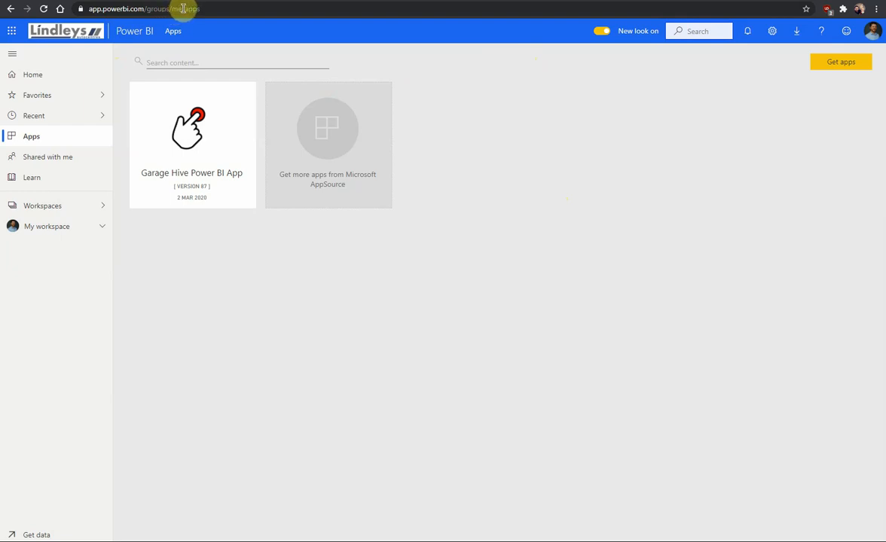
pyautogui.moveTo(625, 36)
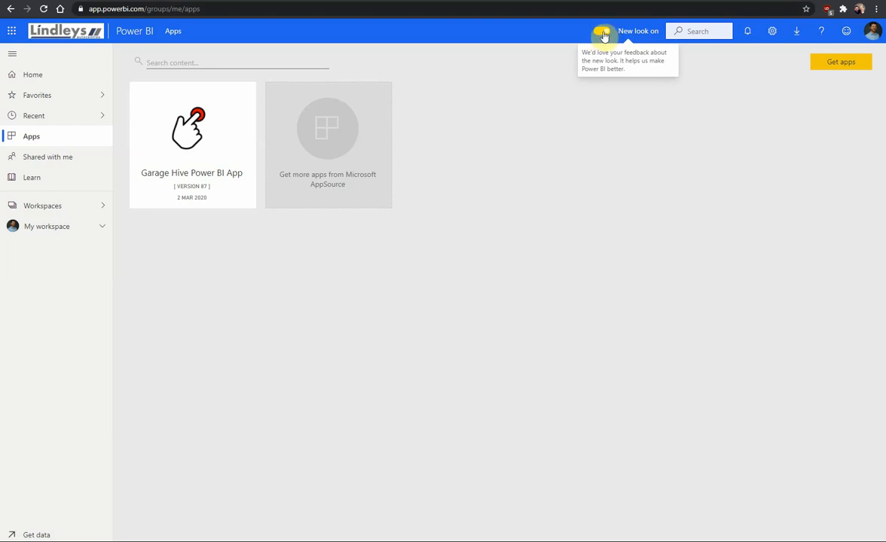
pyautogui.moveTo(578, 36)
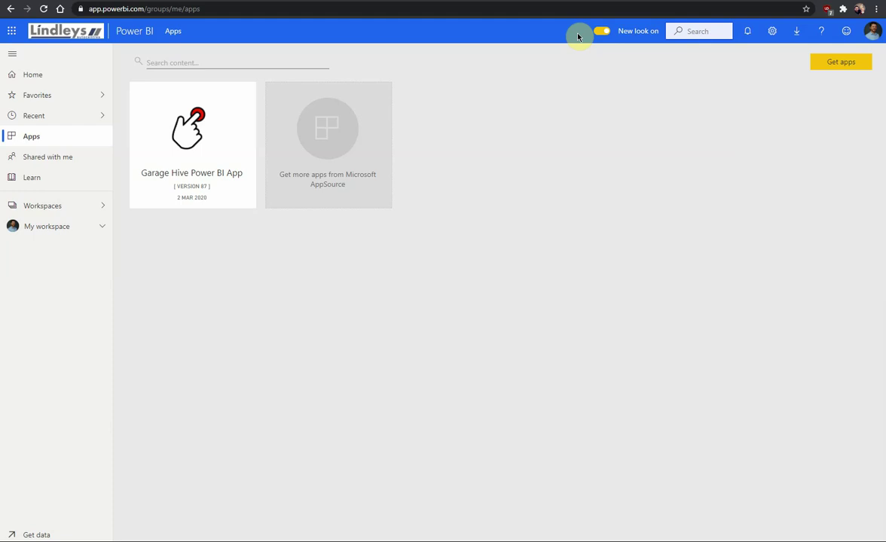
pyautogui.moveTo(604, 30)
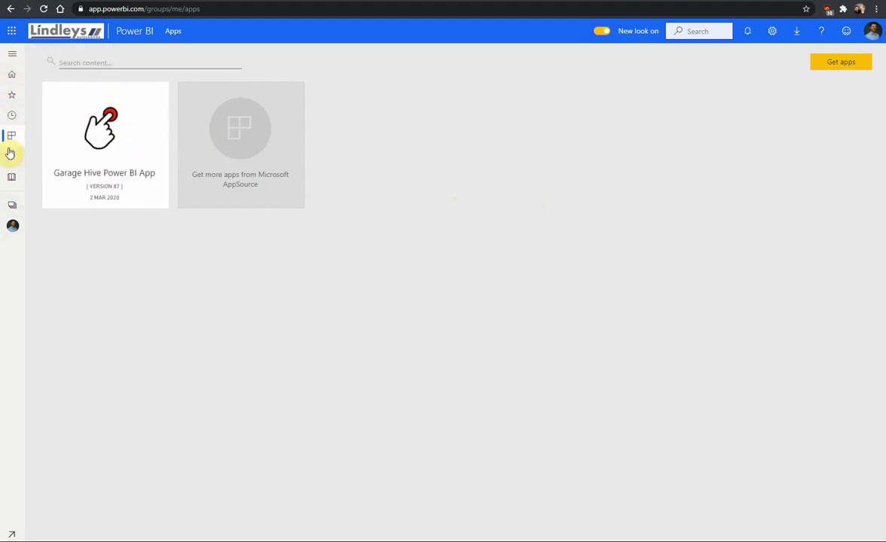
pyautogui.moveTo(11, 140)
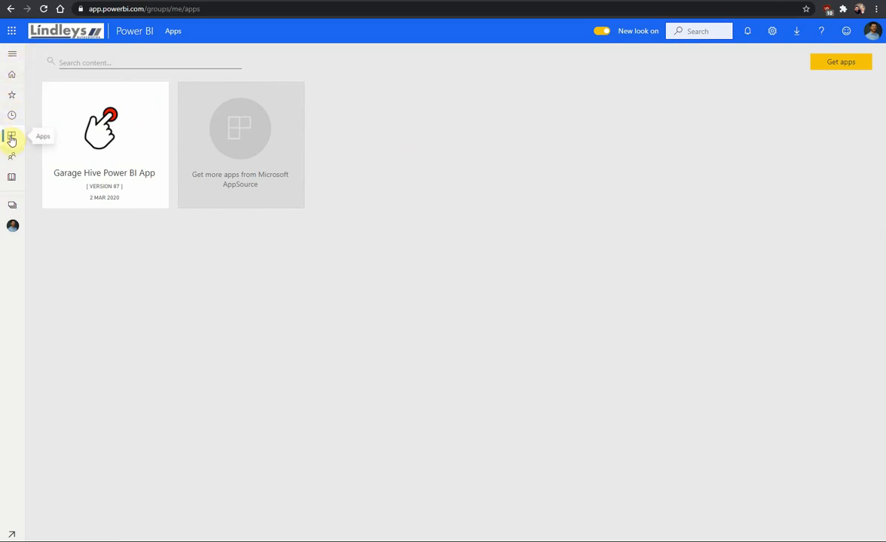
pyautogui.moveTo(11, 140)
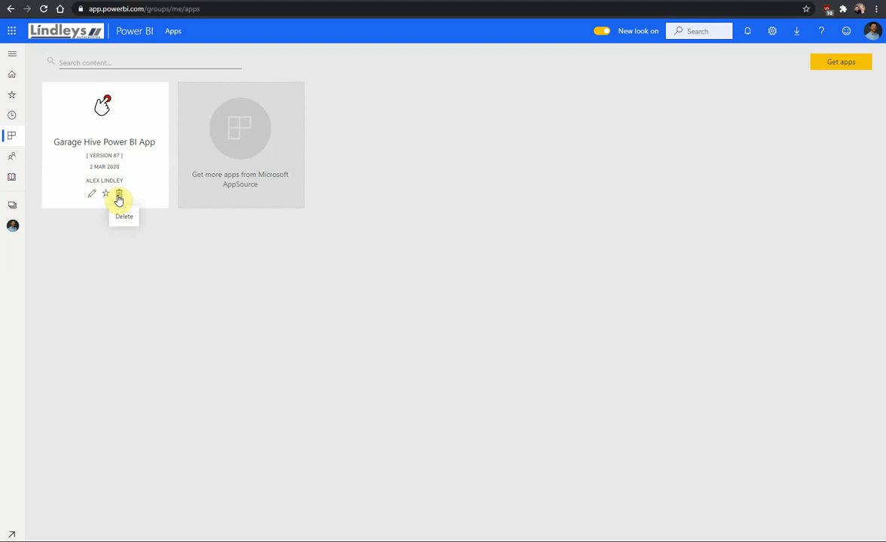
pyautogui.moveTo(92, 194)
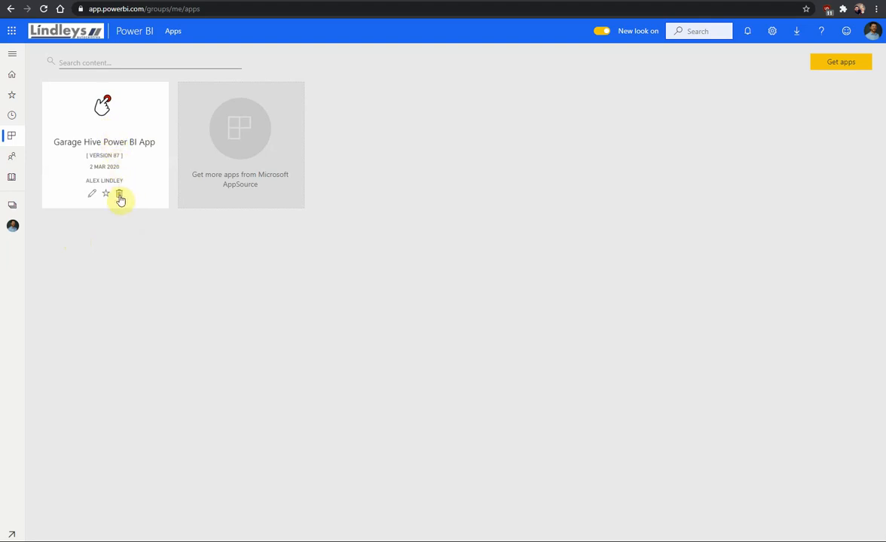
# - Delete the Garage Hive Power BI App from the Apps page and confirm the deletion
pyautogui.click(119, 194)
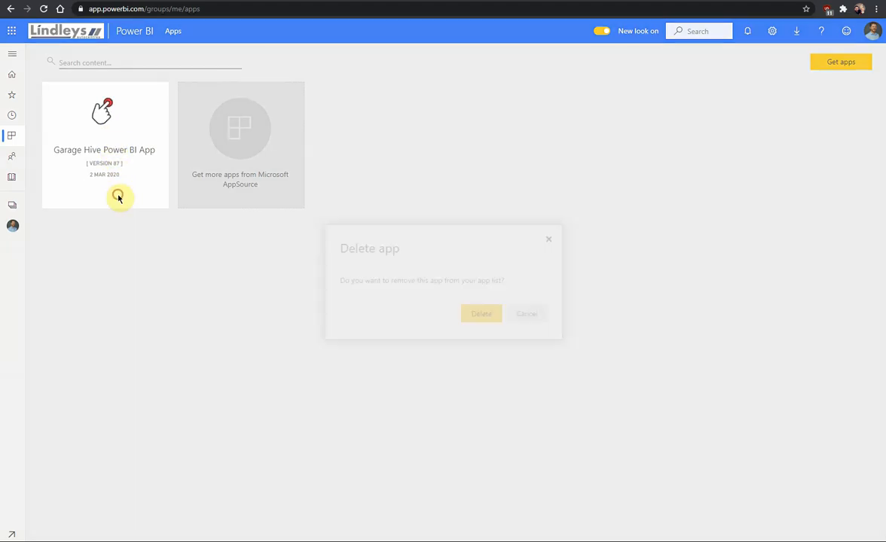
pyautogui.click(481, 313)
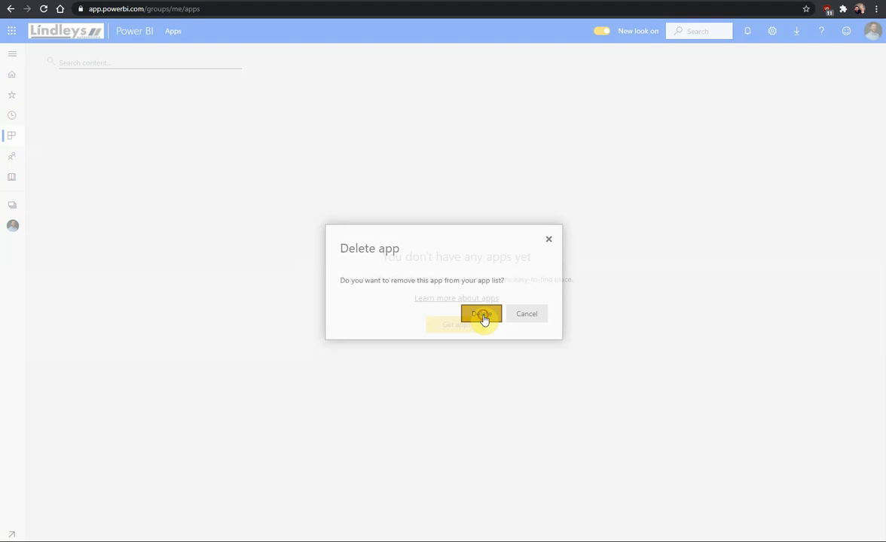
pyautogui.click(479, 314)
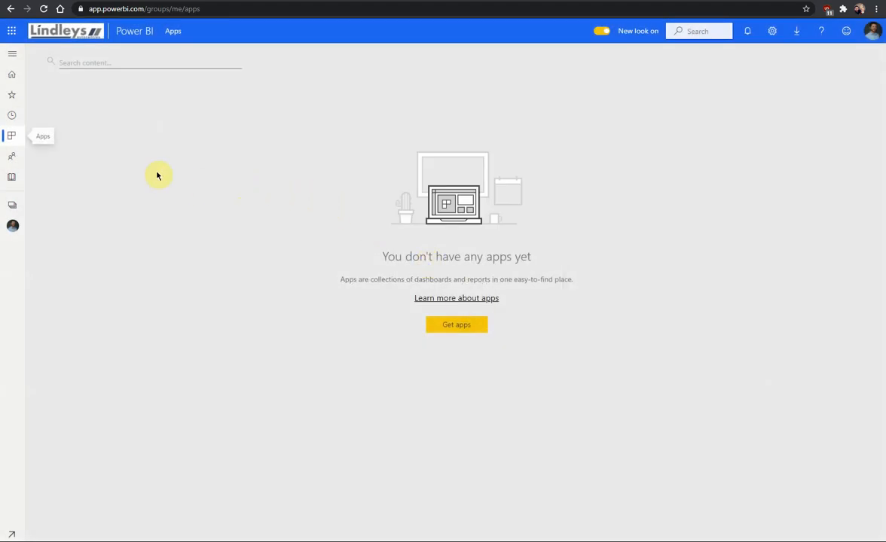
pyautogui.moveTo(128, 172)
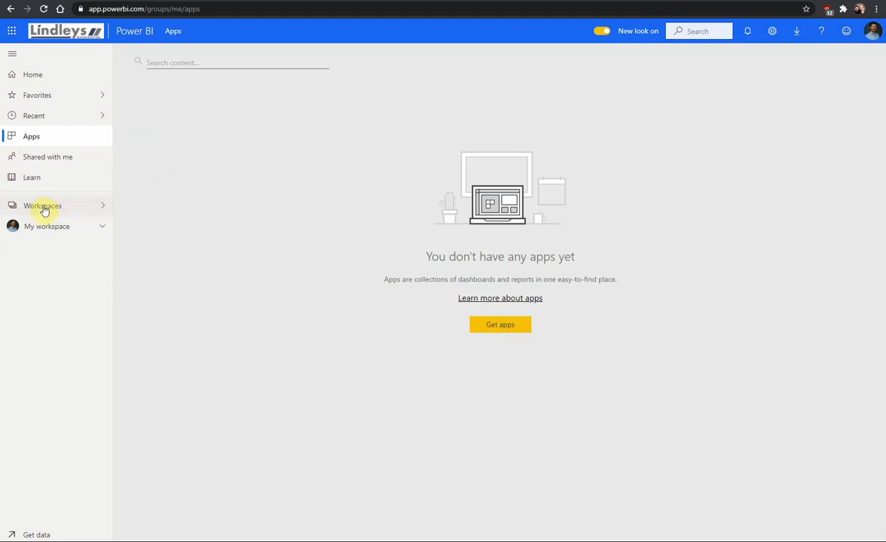
# - Delete the Garage Hive Power BI App workspace through its Workspace settings and confirm
pyautogui.click(42, 205)
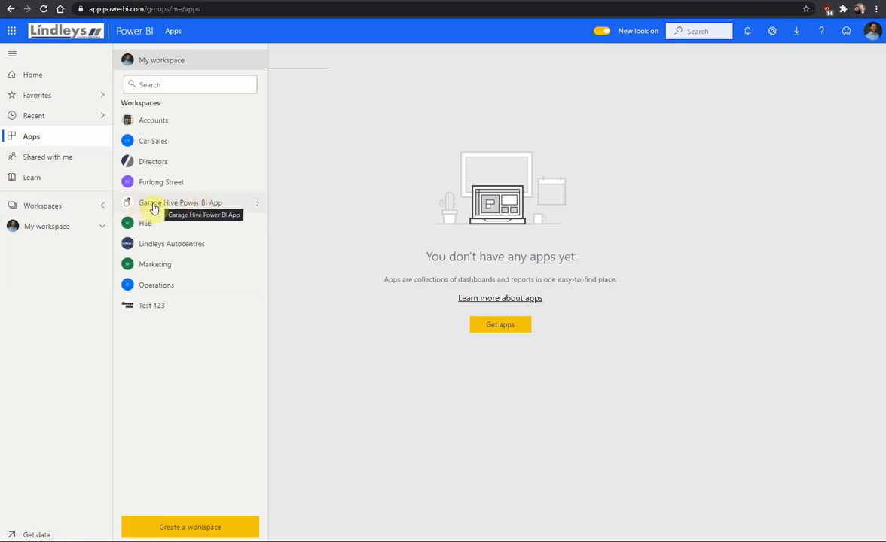
pyautogui.moveTo(259, 206)
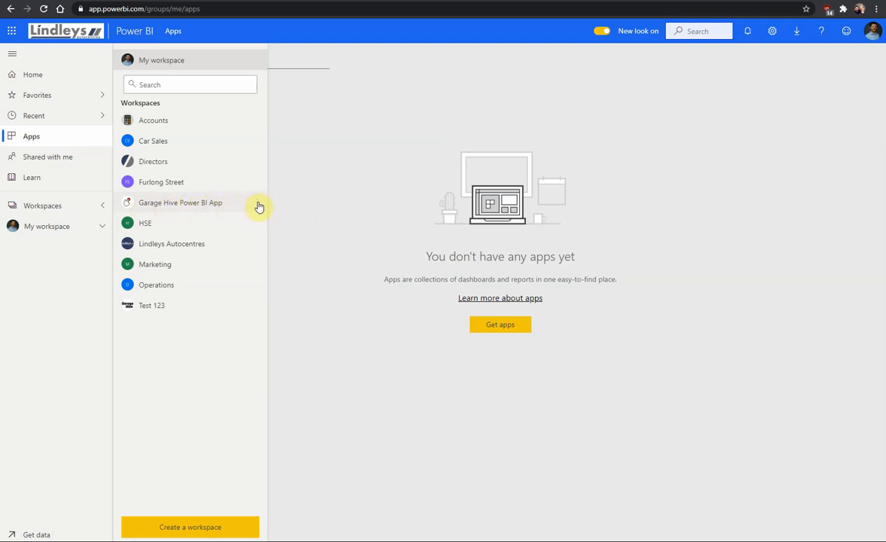
pyautogui.click(258, 202)
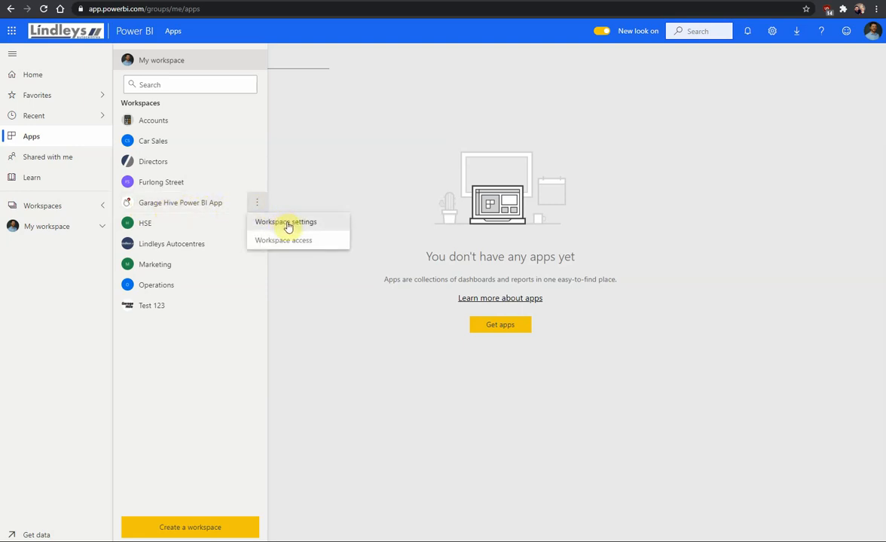
pyautogui.click(285, 222)
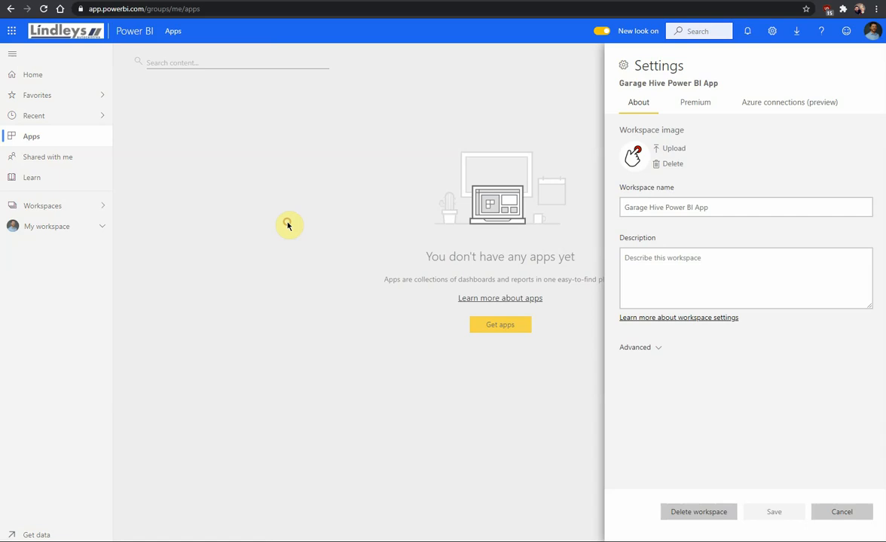
pyautogui.moveTo(698, 520)
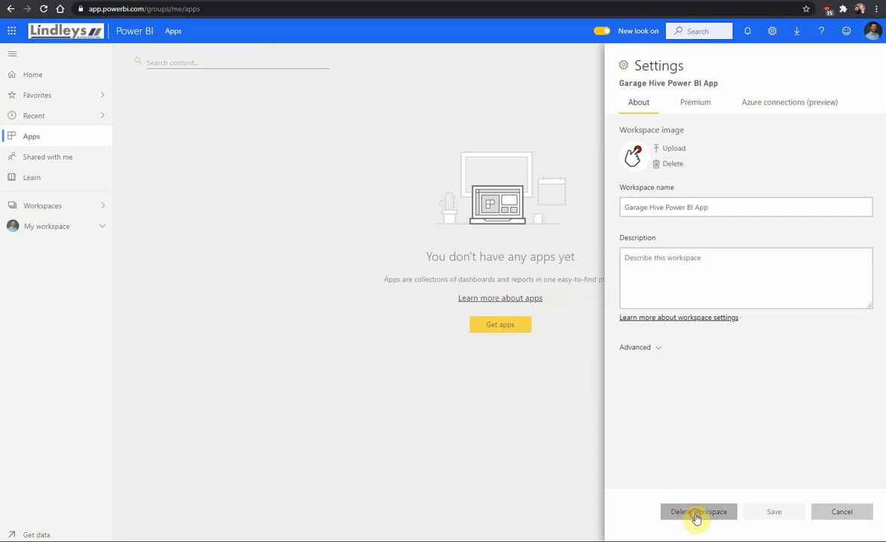
pyautogui.click(698, 511)
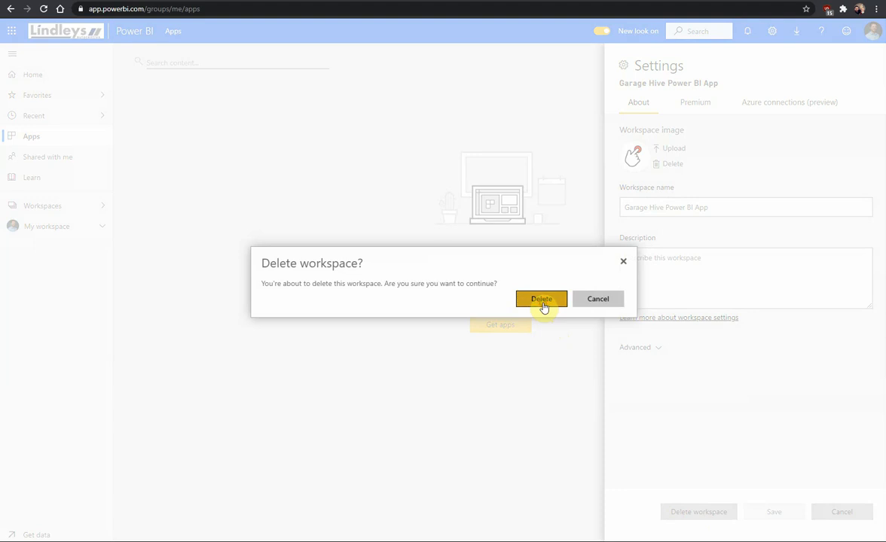
pyautogui.click(541, 299)
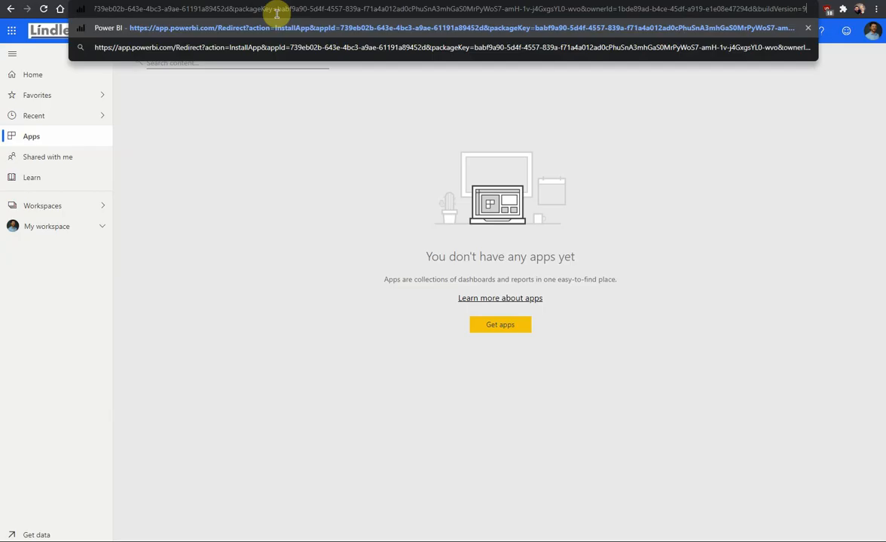
# - Load the Garage Hive app's InstallApp redirect URL in the browser
pyautogui.press('Enter')
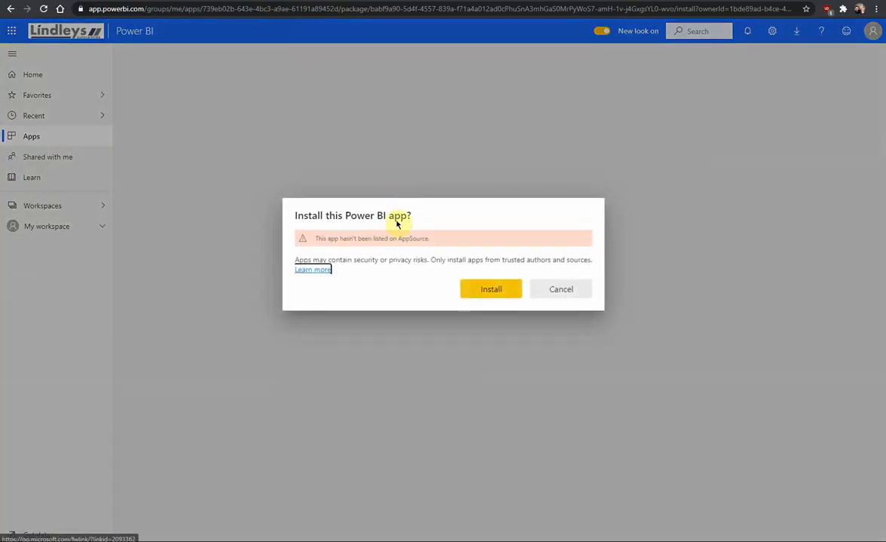
pyautogui.moveTo(479, 259)
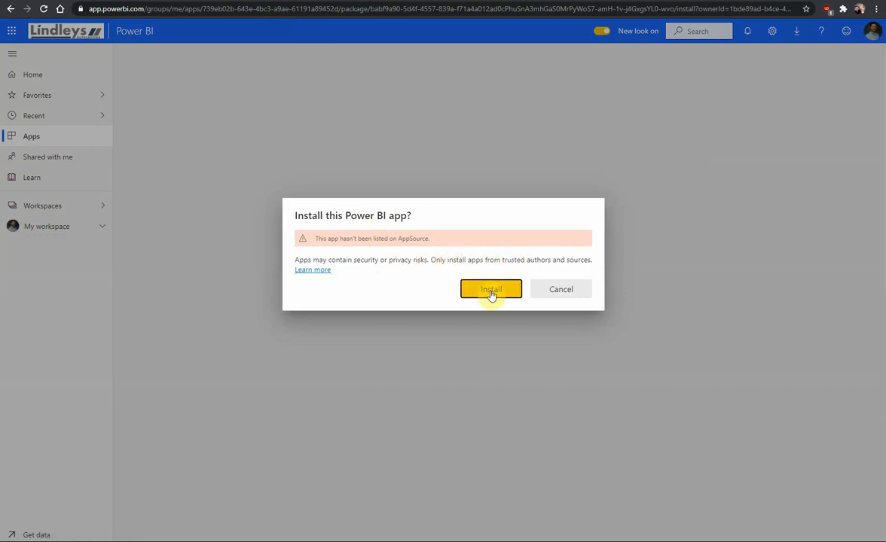
# - Install the app into a new workspace named 'Garage Hive'
pyautogui.click(490, 290)
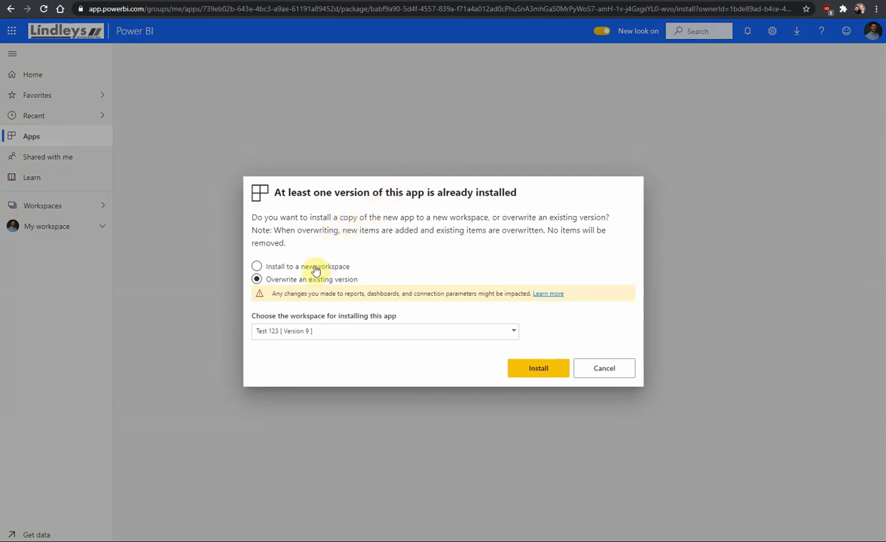
pyautogui.click(257, 267)
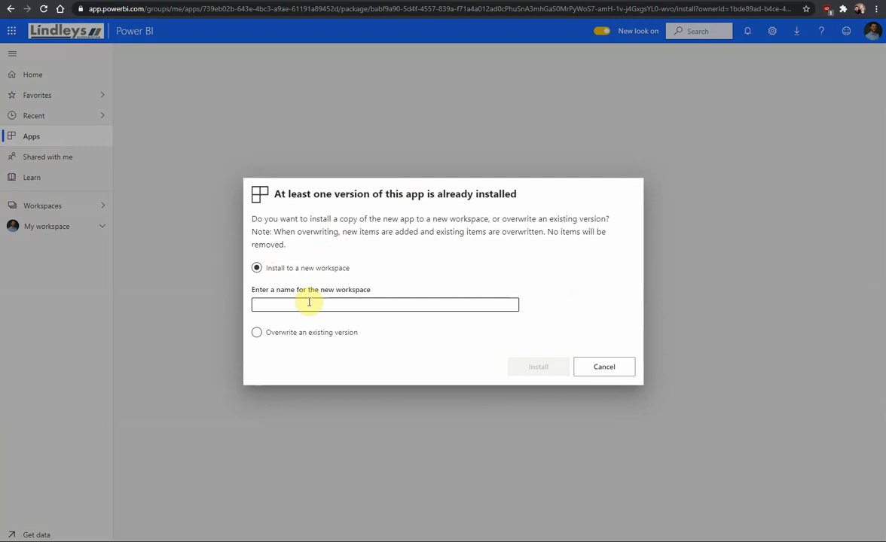
pyautogui.write('Garage Hive')
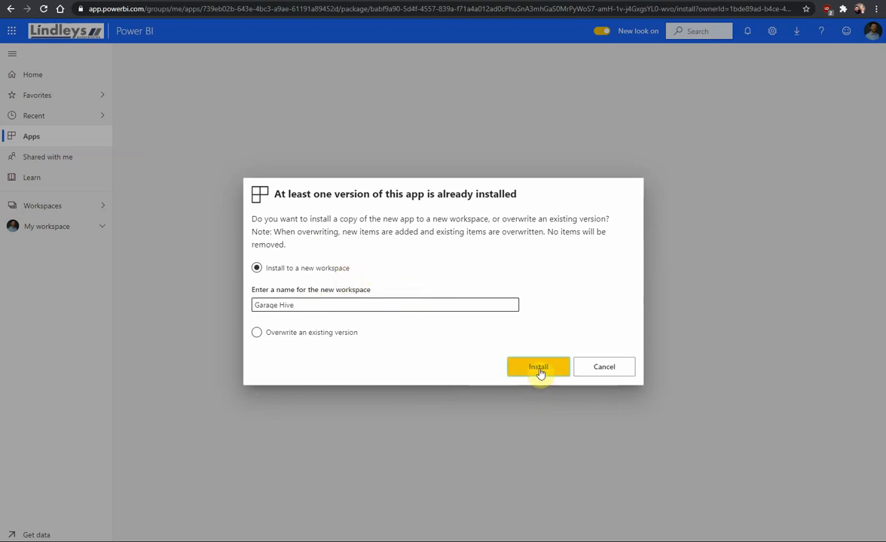
pyautogui.click(538, 367)
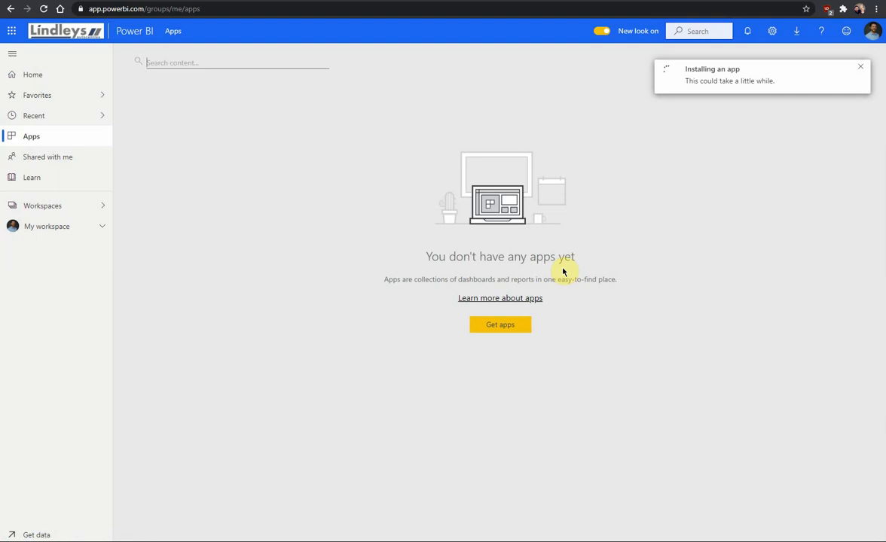
pyautogui.moveTo(75, 203)
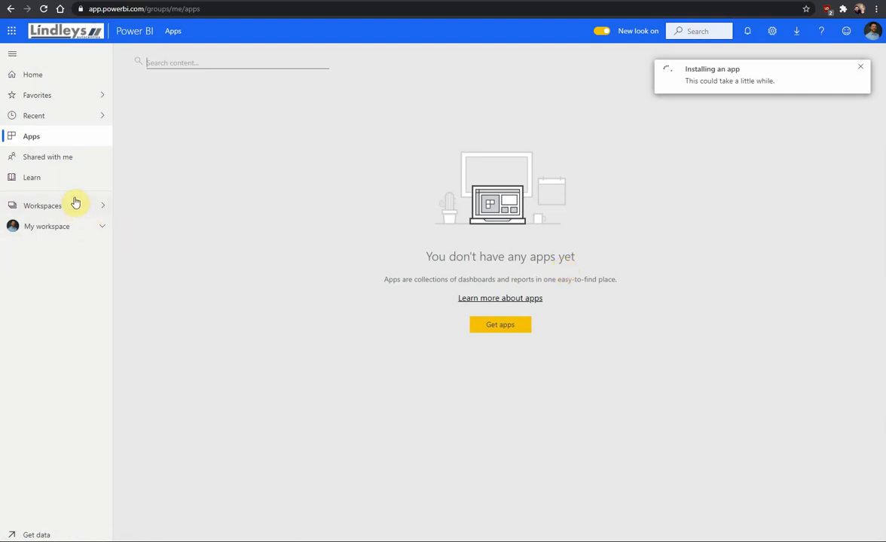
# - Check the Workspaces flyout for the newly installed Garage Hive workspace
pyautogui.click(42, 205)
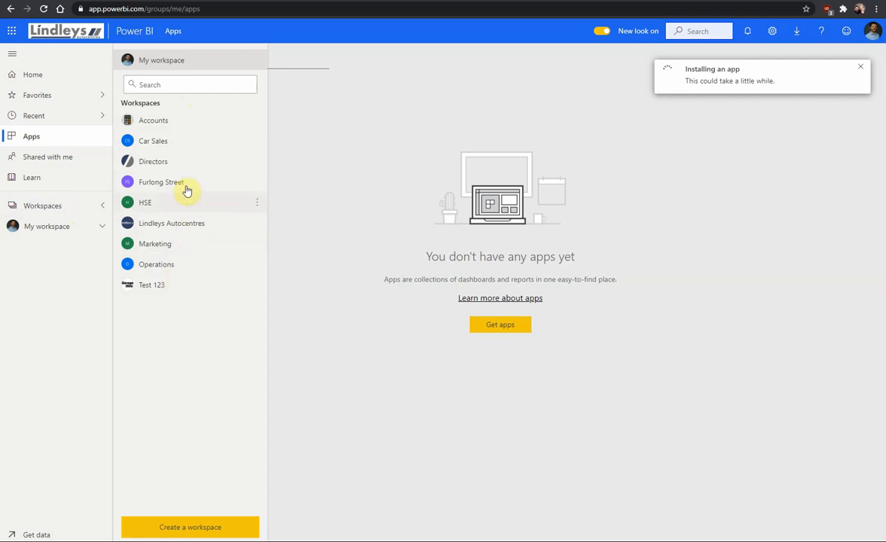
pyautogui.click(94, 209)
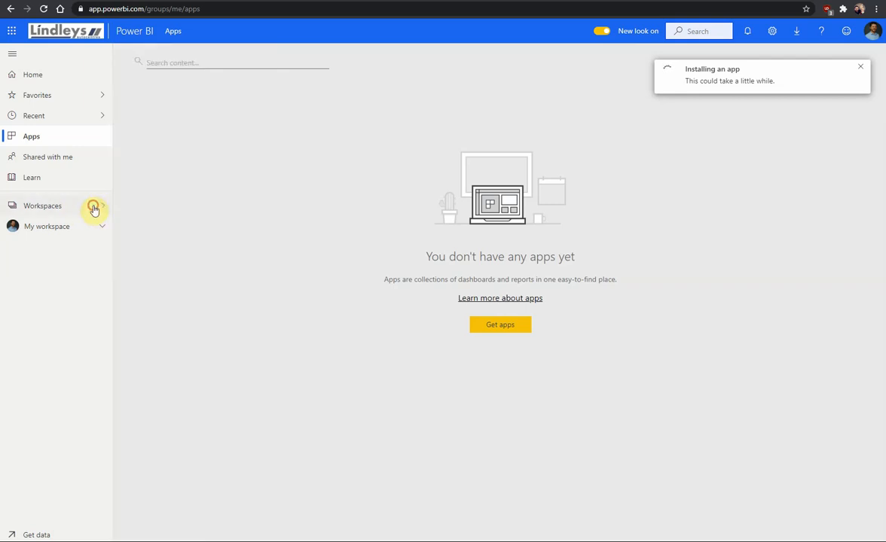
pyautogui.moveTo(302, 188)
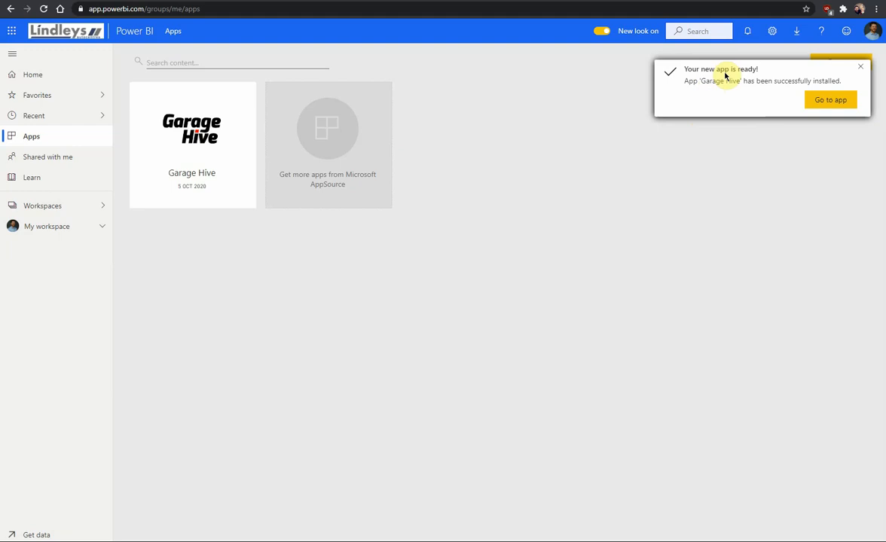
pyautogui.moveTo(760, 89)
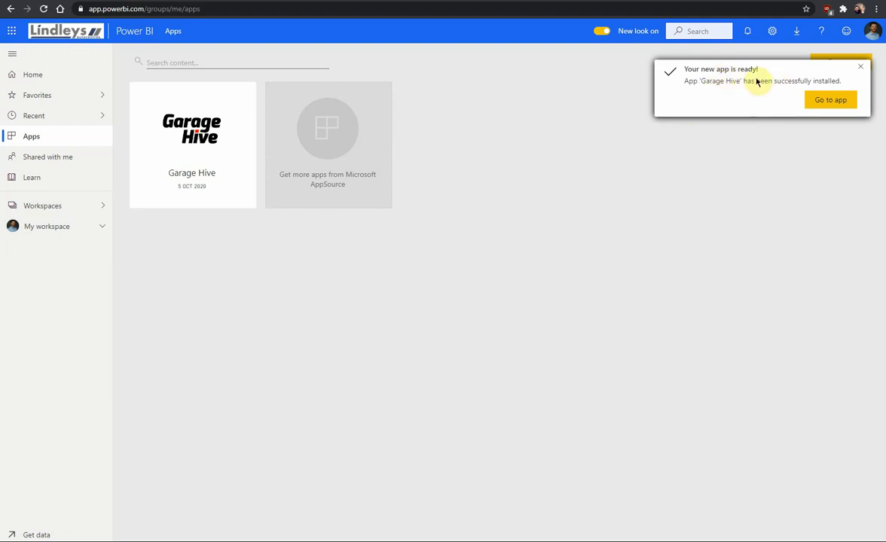
pyautogui.click(41, 205)
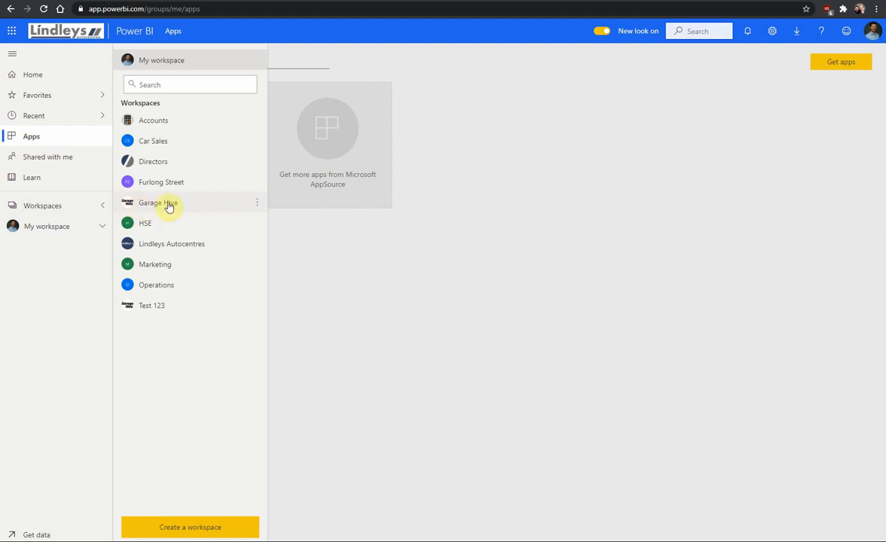
# - Launch the Garage Hive app, choose Connect, and switch to Business Central for parameter values
pyautogui.click(158, 202)
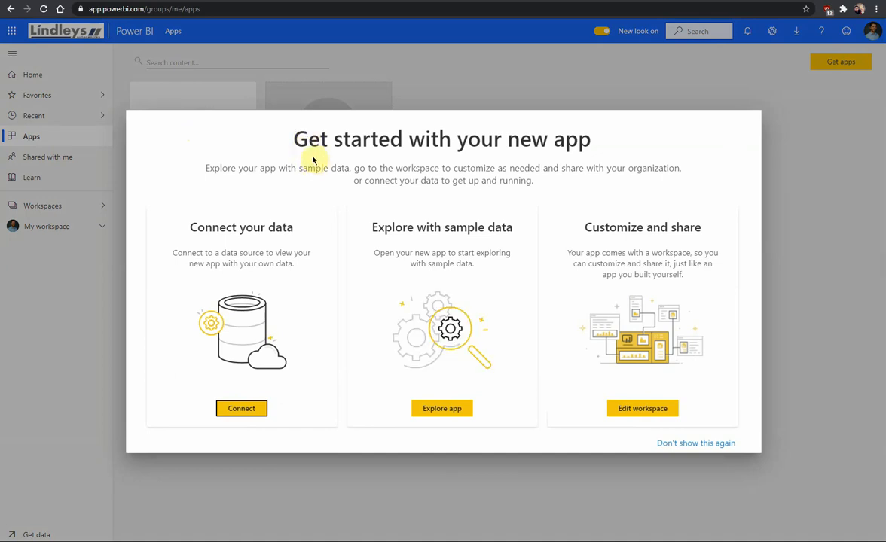
pyautogui.moveTo(269, 226)
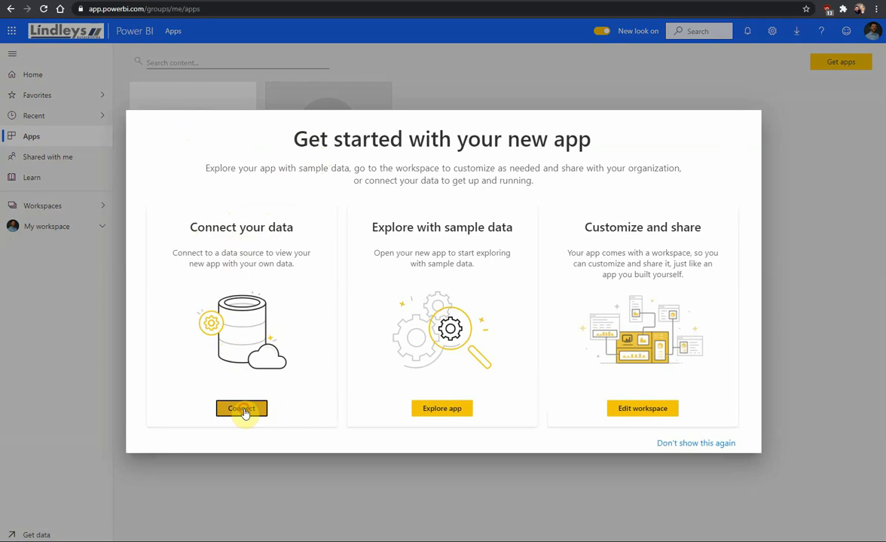
pyautogui.click(241, 408)
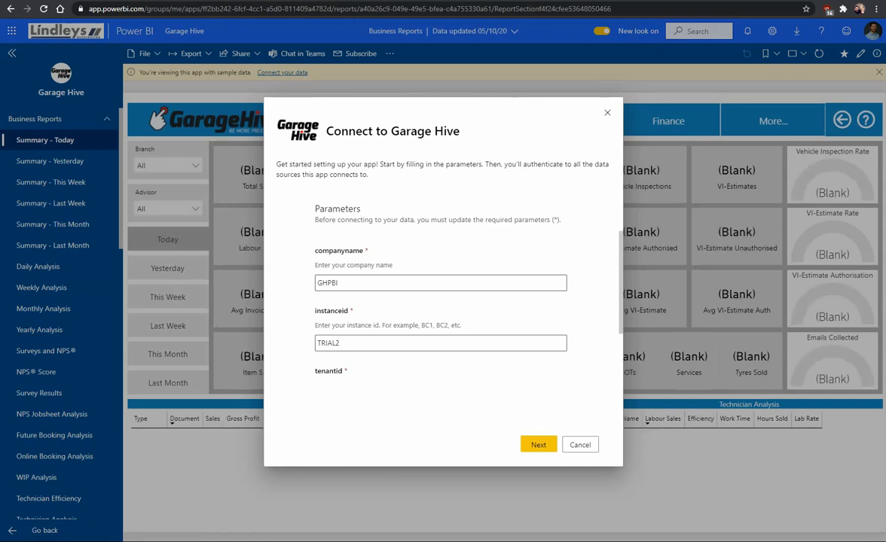
pyautogui.click(537, 444)
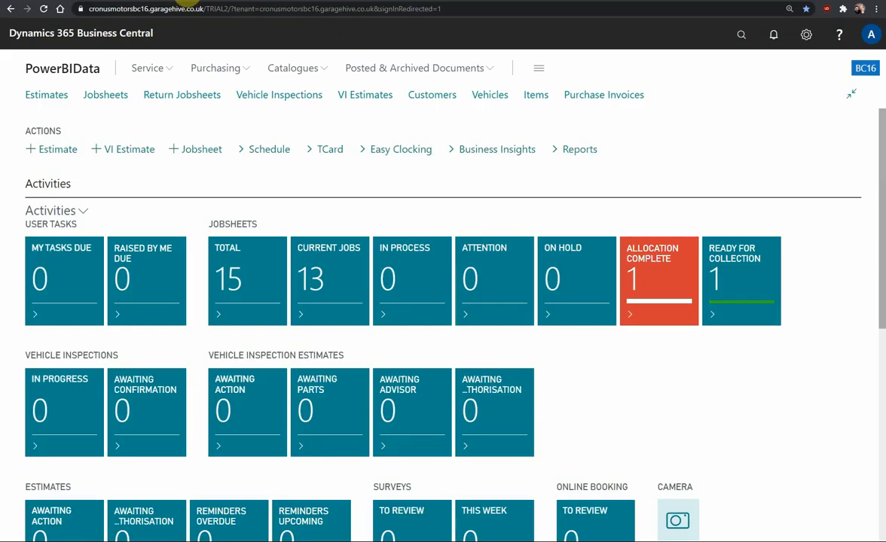
pyautogui.moveTo(704, 99)
pyautogui.write('Power bi')
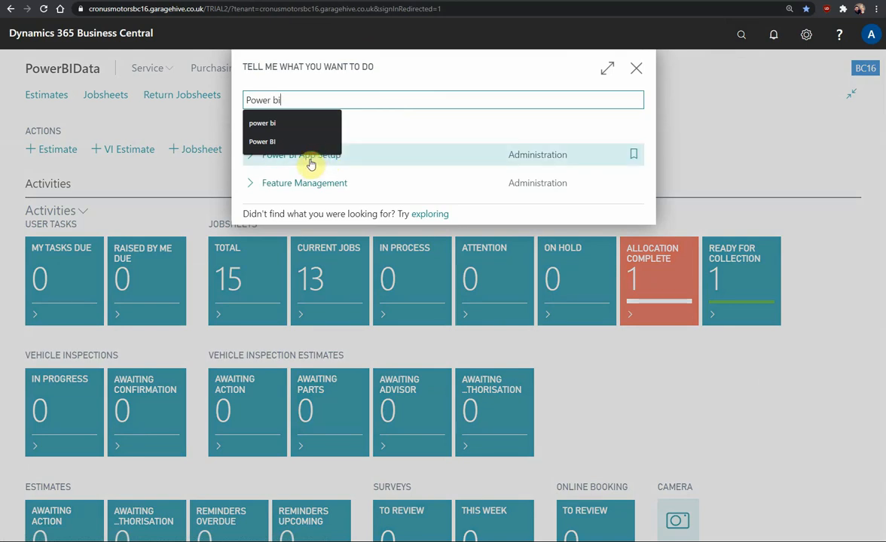
# - Open Business Central's Power BI App Setup and copy the tenant ID cronusmotorsbc16
pyautogui.click(294, 154)
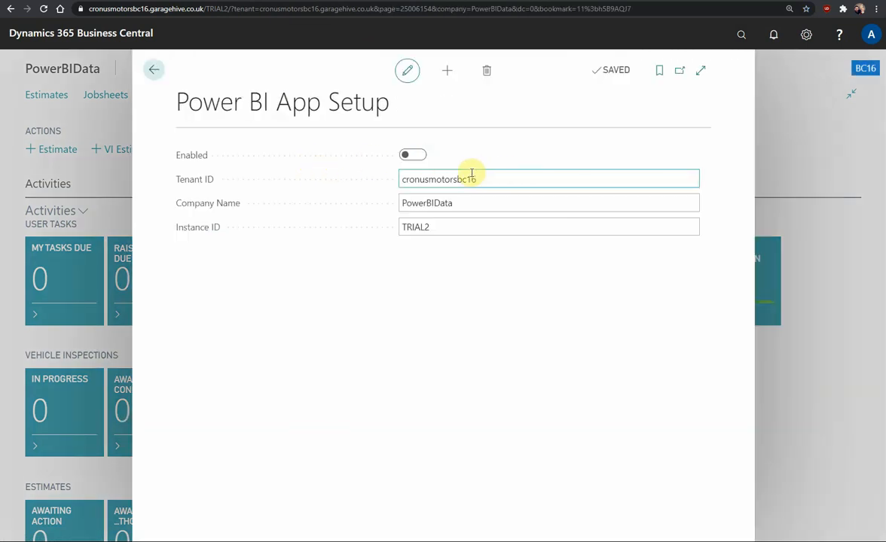
pyautogui.moveTo(194, 185)
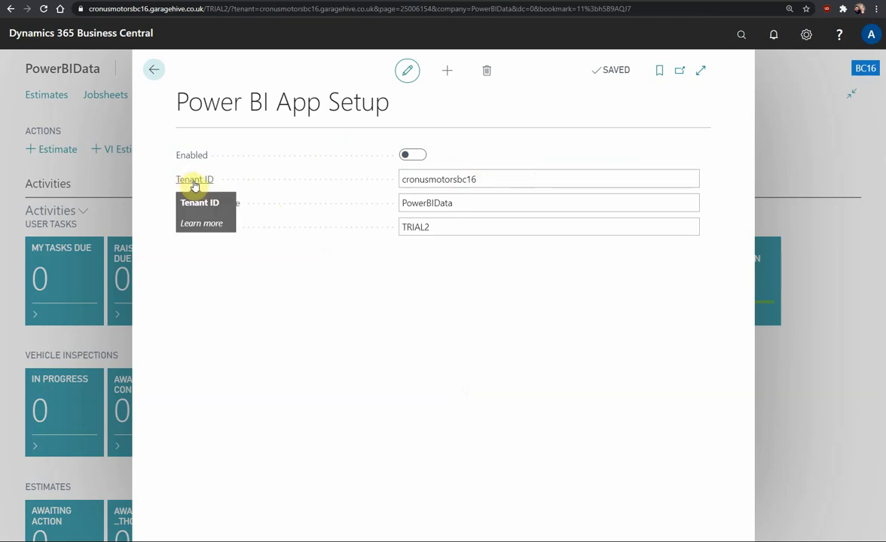
pyautogui.moveTo(172, 240)
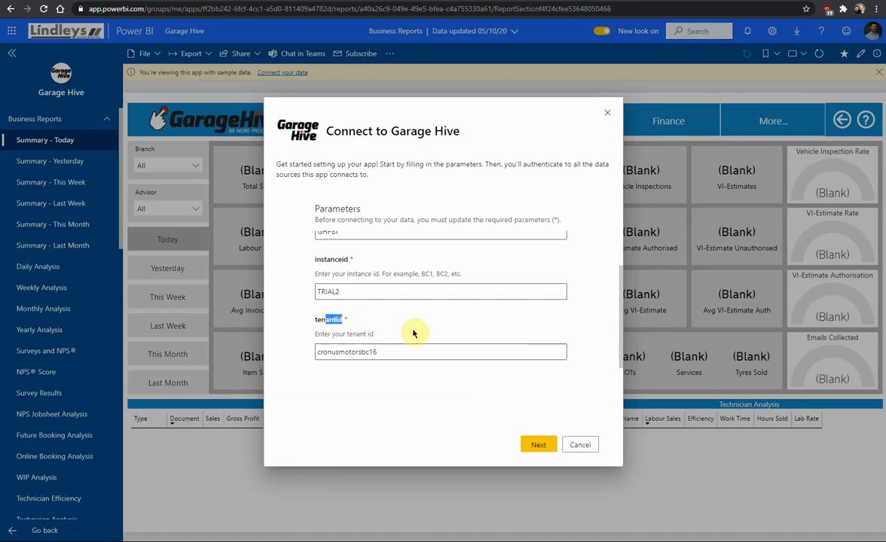
pyautogui.moveTo(252, 99)
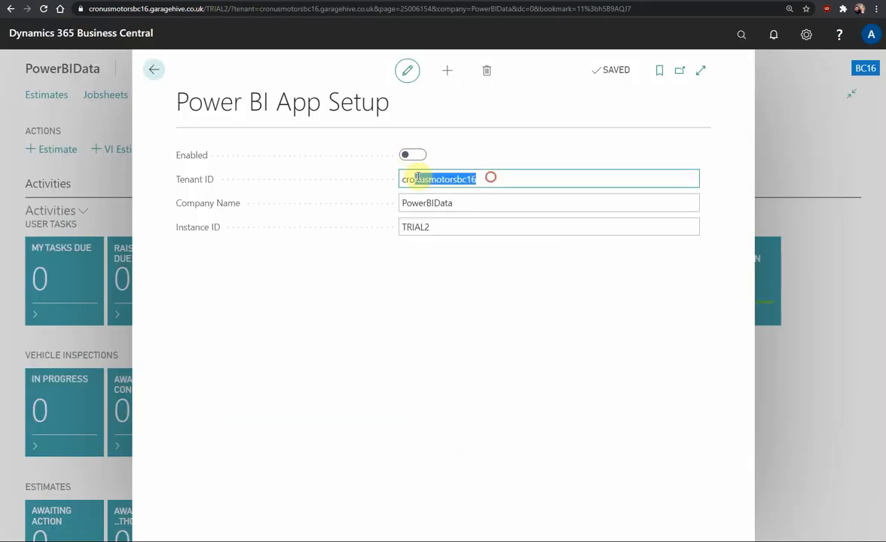
pyautogui.click(548, 203)
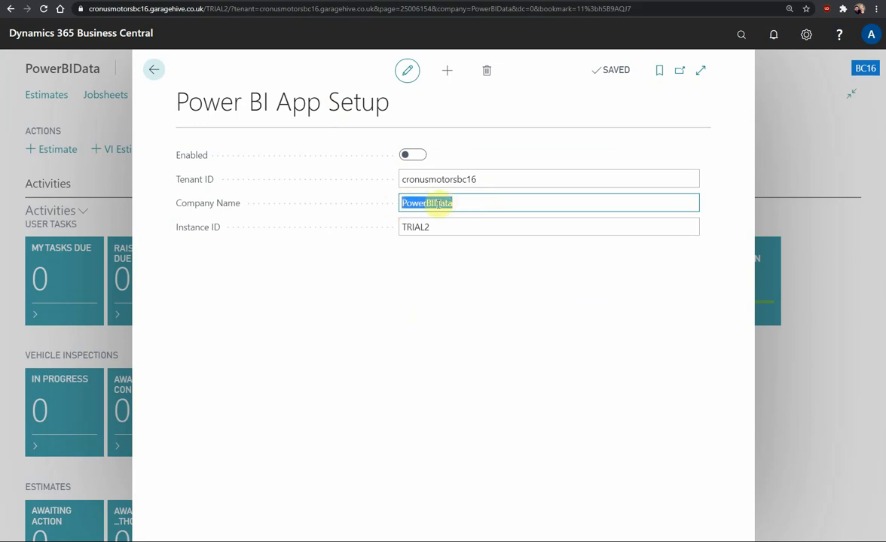
pyautogui.rightClick(434, 181)
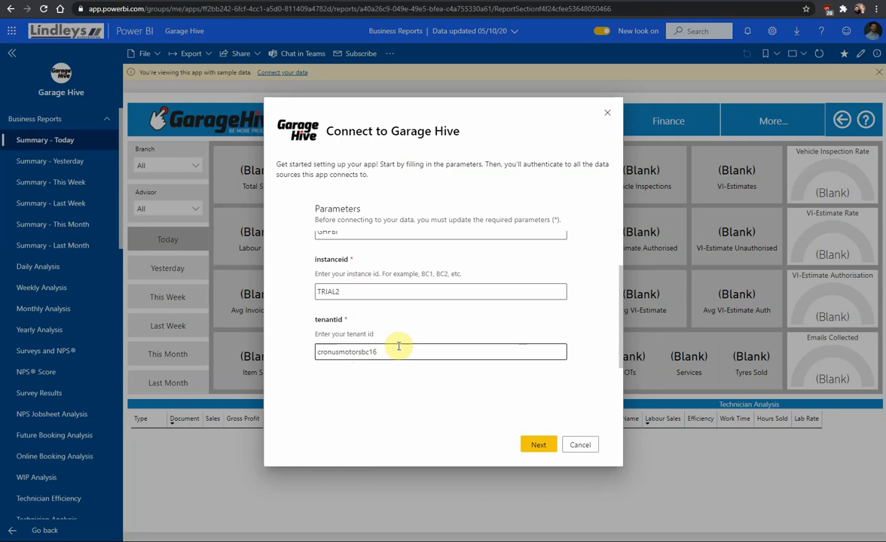
pyautogui.moveTo(625, 337)
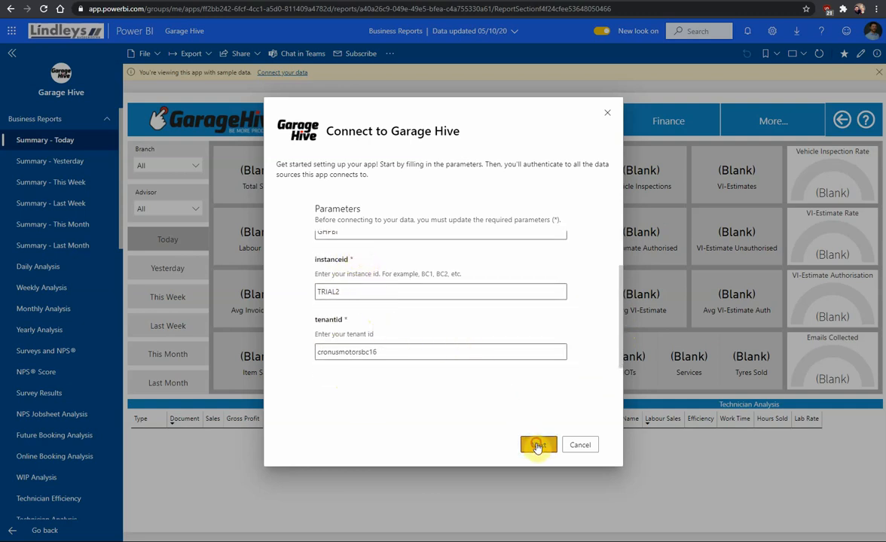
# - Submit the connection parameters and begin entering the Basic sign-in user name
pyautogui.click(537, 444)
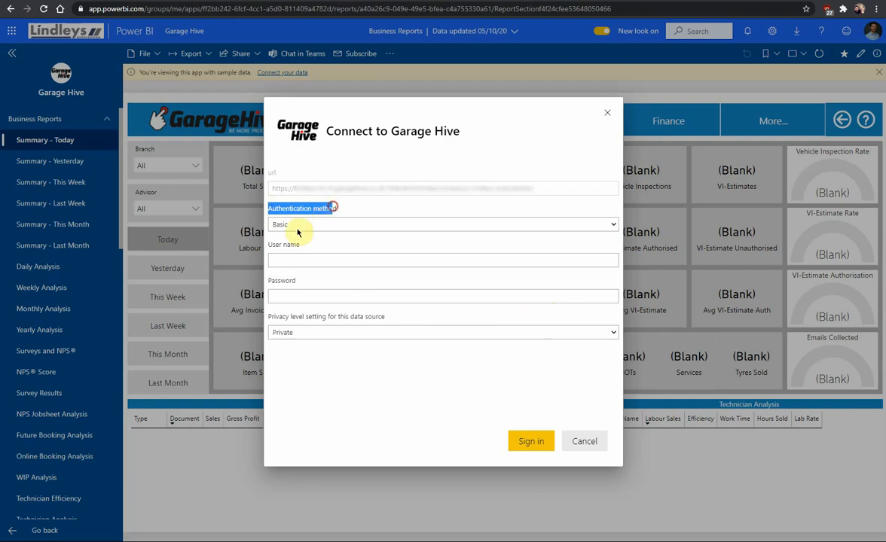
pyautogui.click(297, 260)
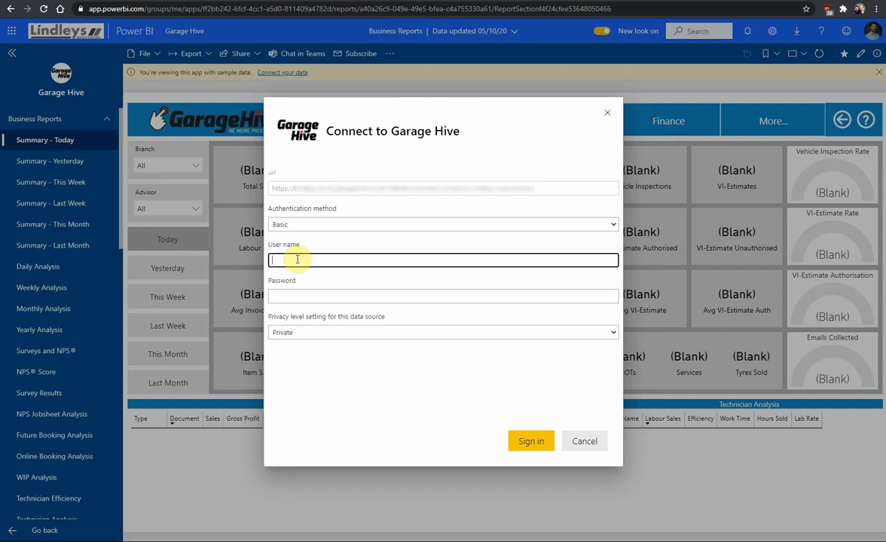
pyautogui.moveTo(287, 263)
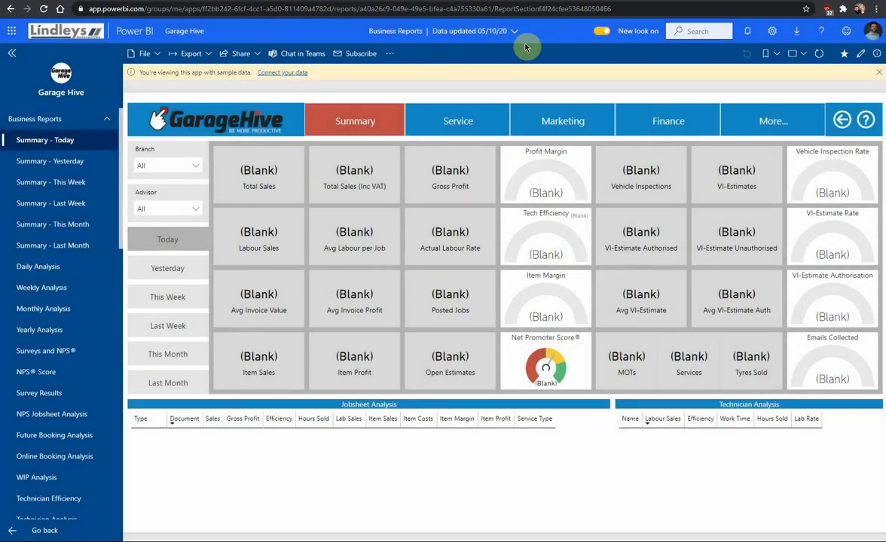
pyautogui.moveTo(491, 44)
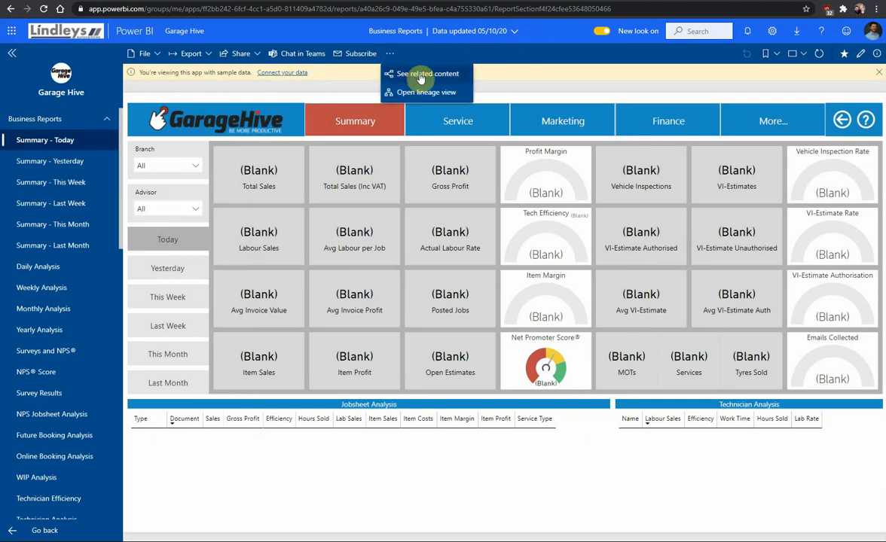
# - Choose See related content from the Garage Hive report's ... menu
pyautogui.click(425, 73)
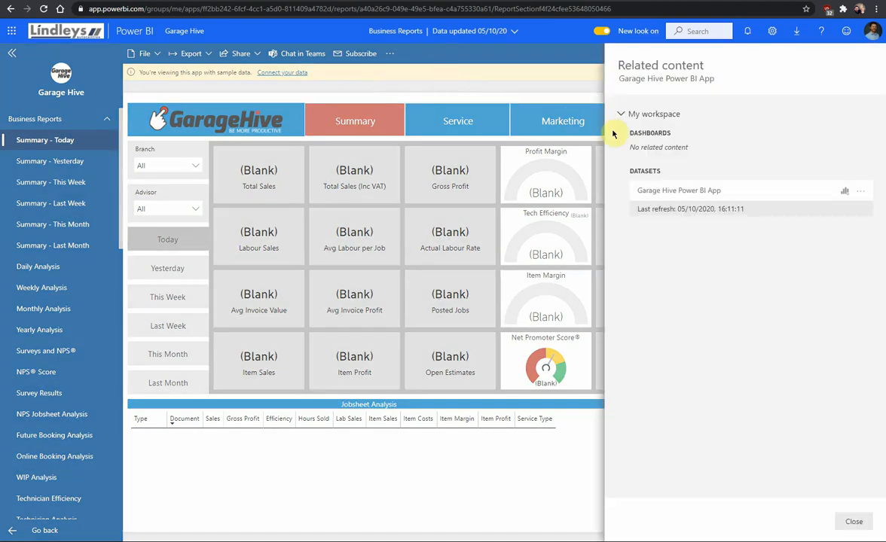
pyautogui.moveTo(830, 191)
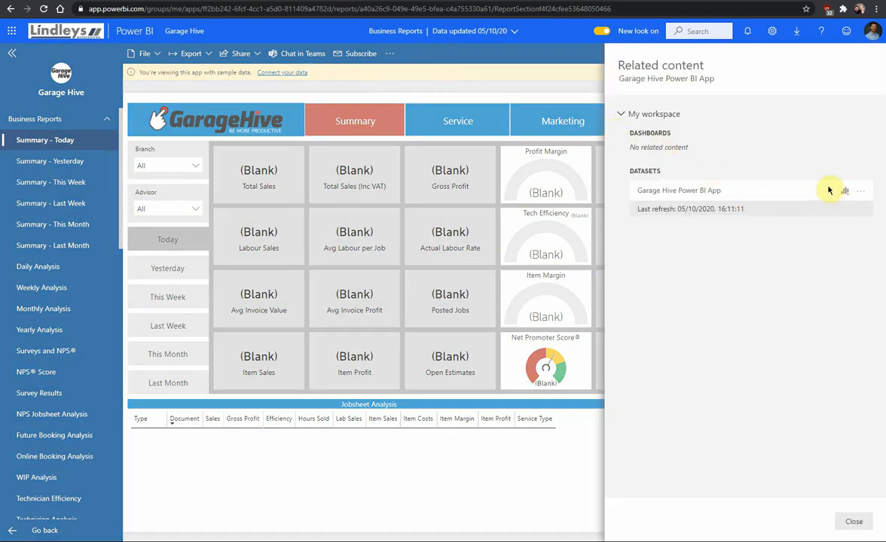
pyautogui.moveTo(832, 196)
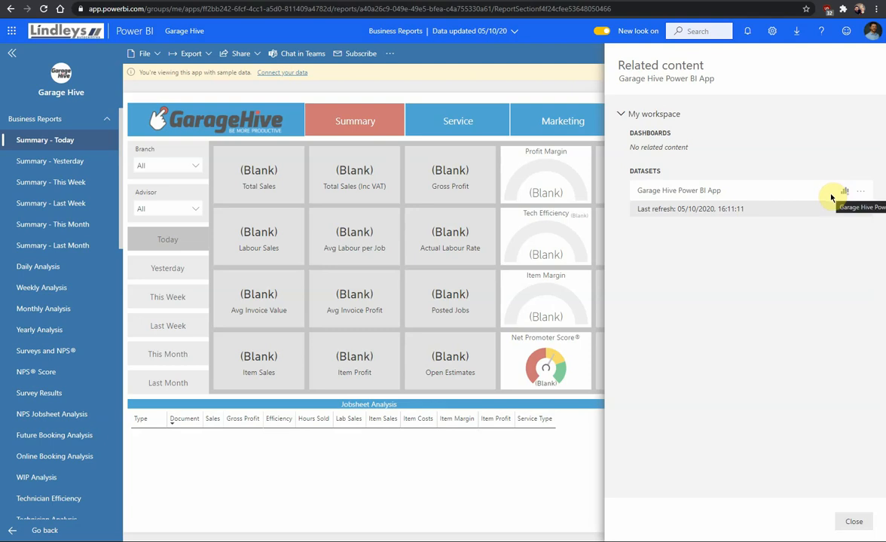